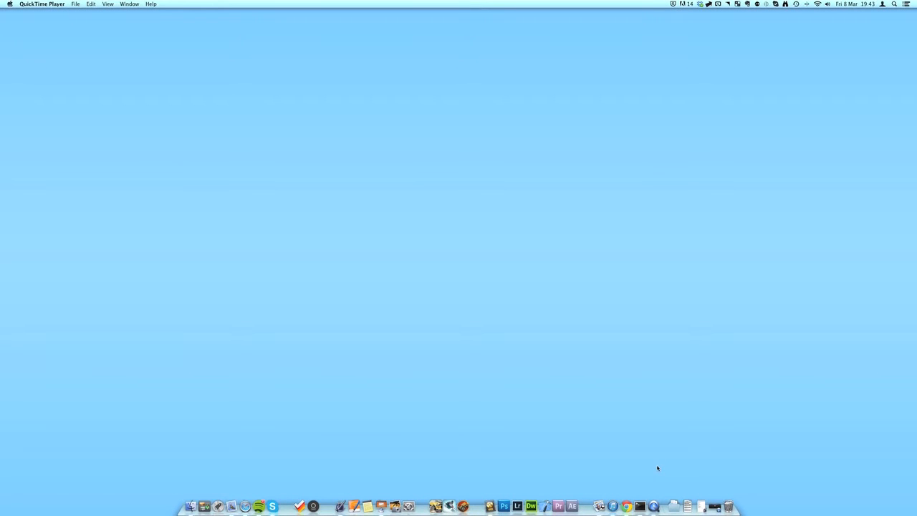
mouse_move(549, 453)
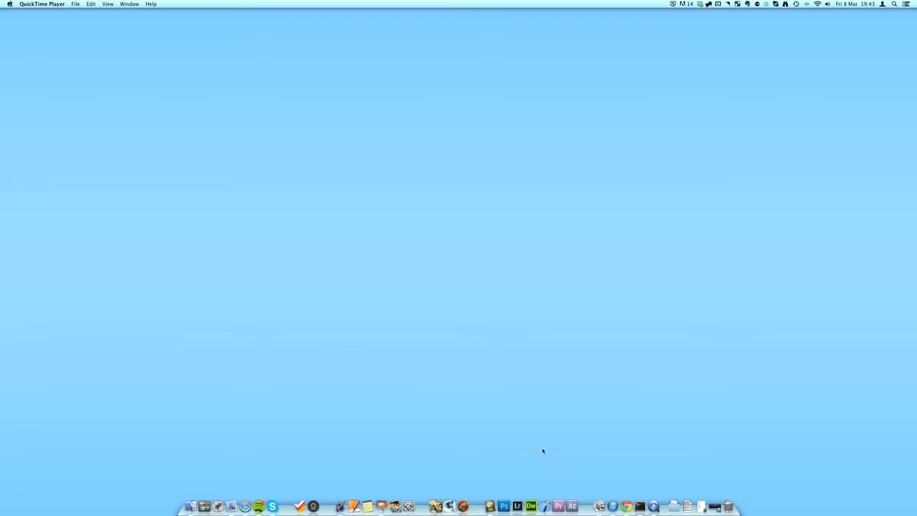
mouse_move(514, 438)
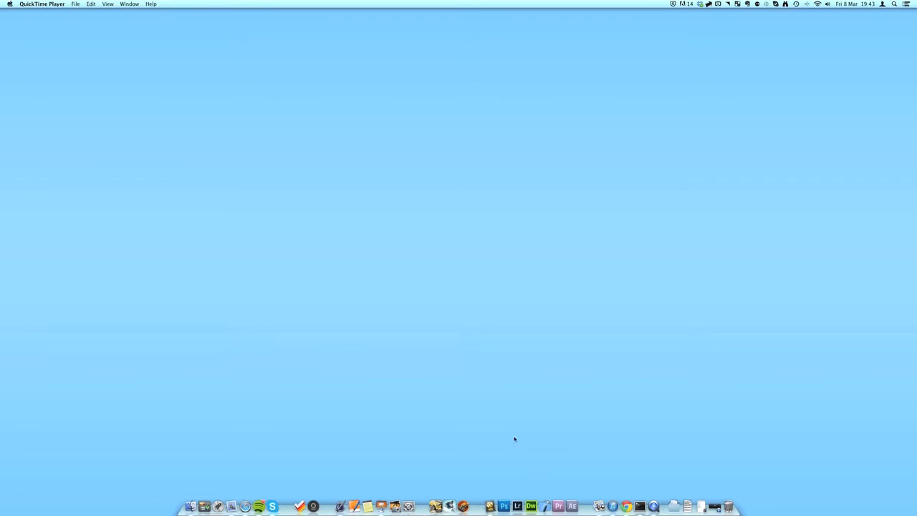
mouse_move(431, 393)
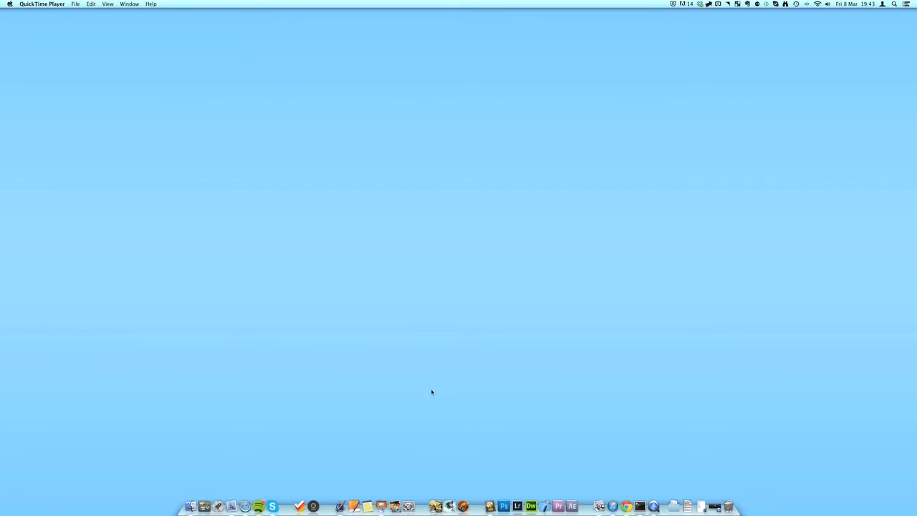
mouse_move(378, 361)
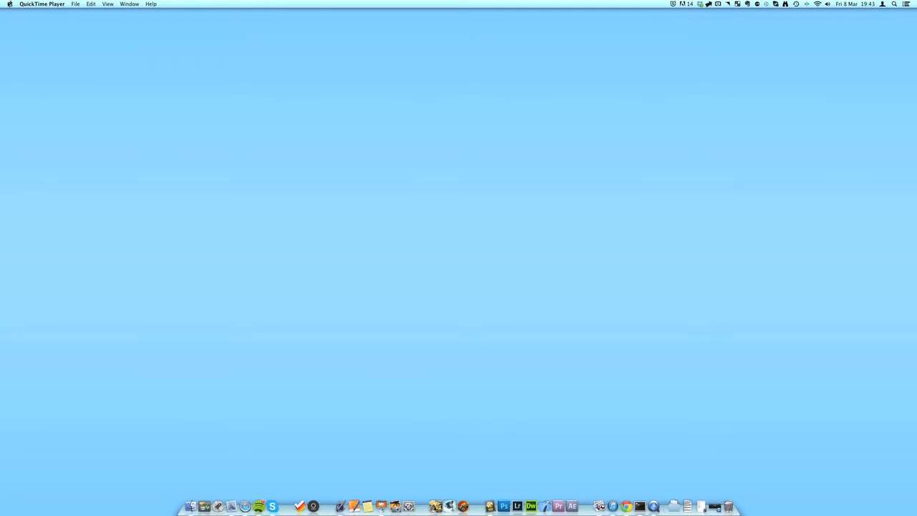
Step: Choose About This Mac from the Apple menu to see OS X version, processor and memory
click(8, 4)
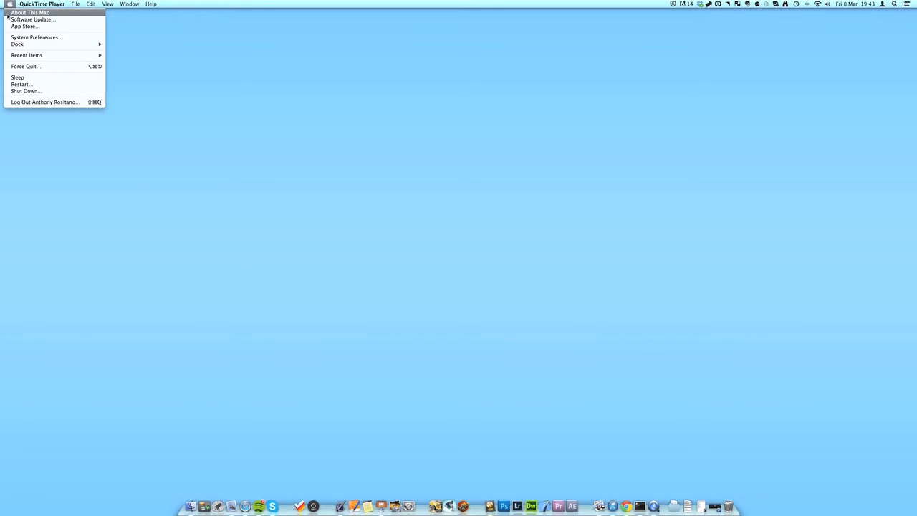
click(31, 11)
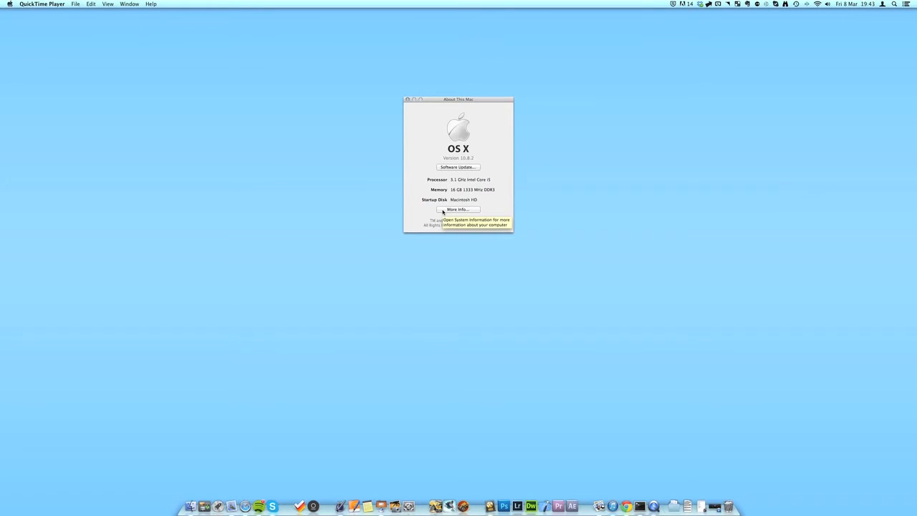
Step: Show the detailed iMac overview via More Info…, listing processor, memory, graphics and serial number
click(457, 209)
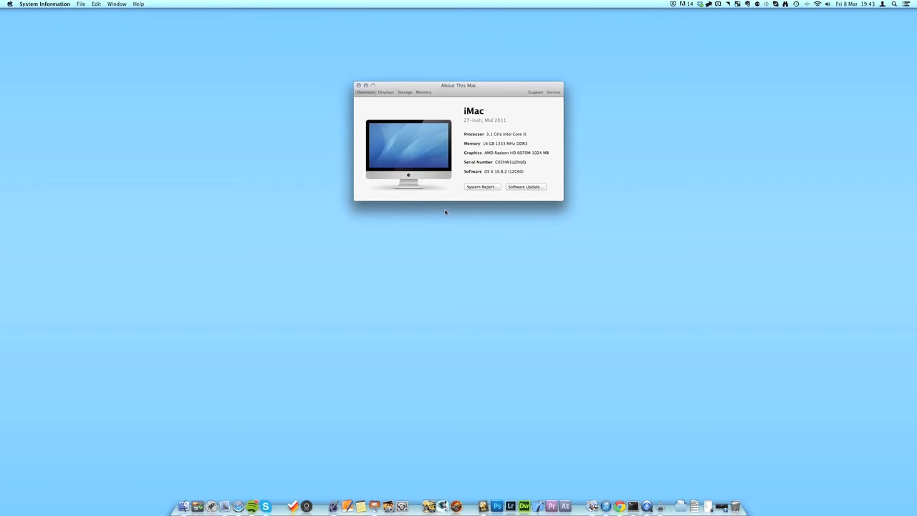
mouse_move(510, 292)
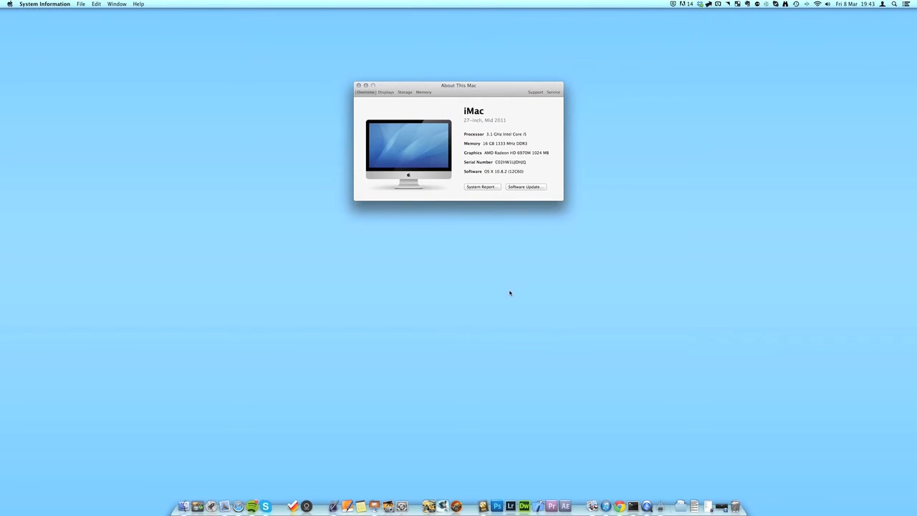
mouse_move(479, 133)
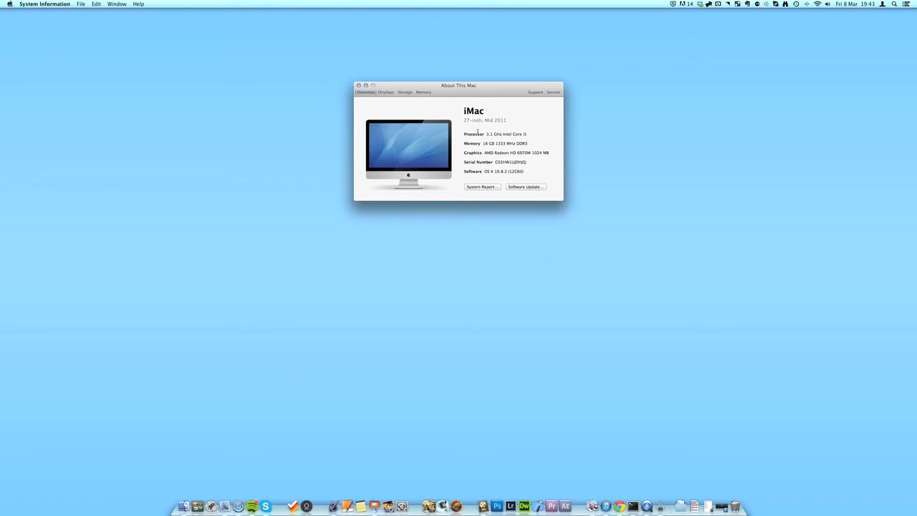
mouse_move(473, 135)
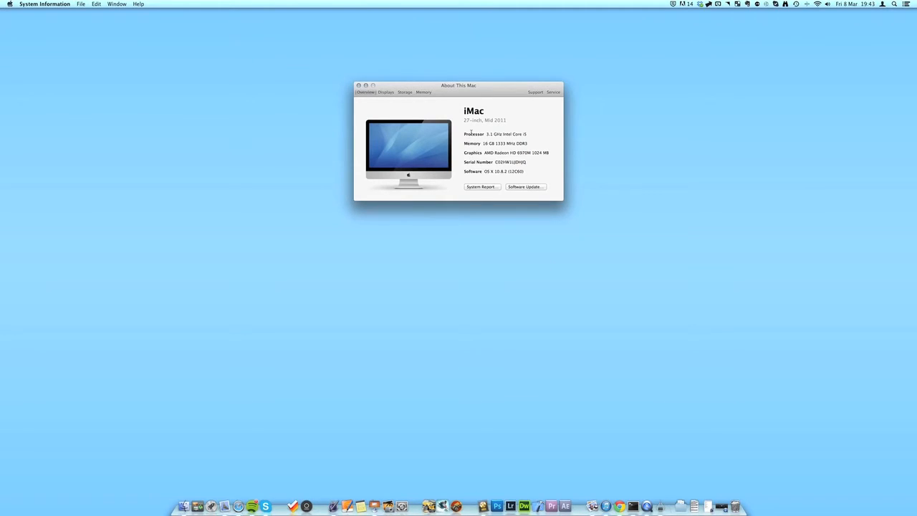
mouse_move(451, 126)
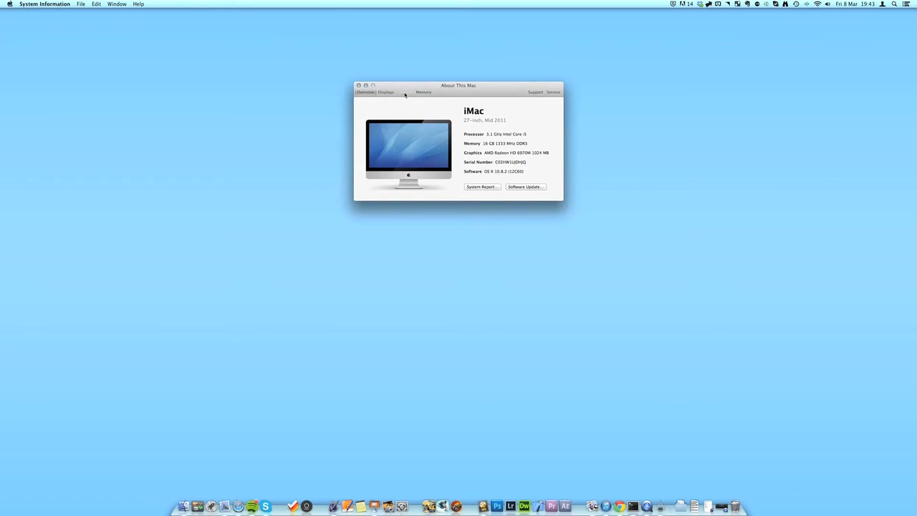
Step: Switch to Storage to see free space on Macintosh HD, the USB drive and the external drive
click(404, 92)
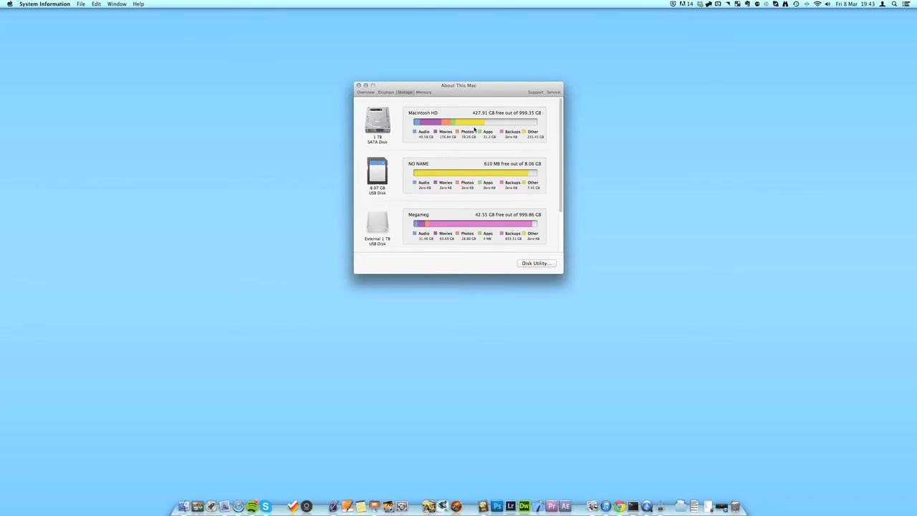
mouse_move(417, 180)
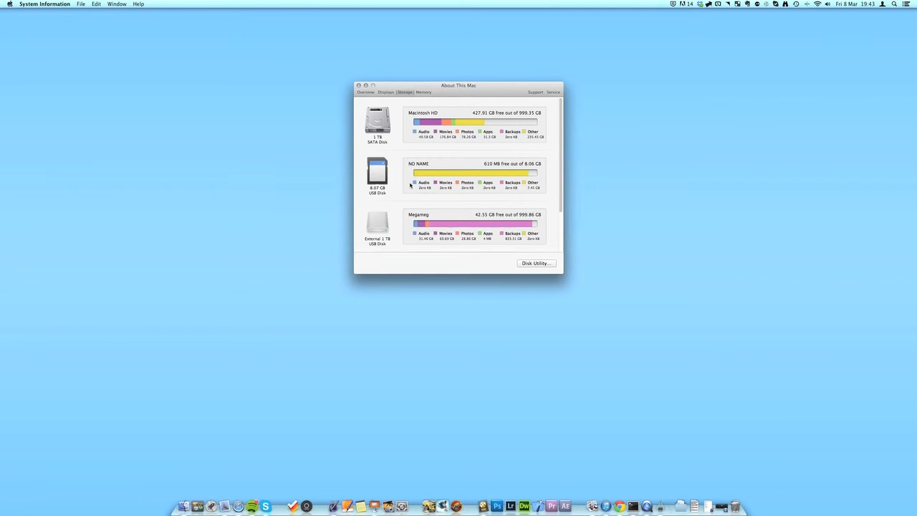
mouse_move(447, 187)
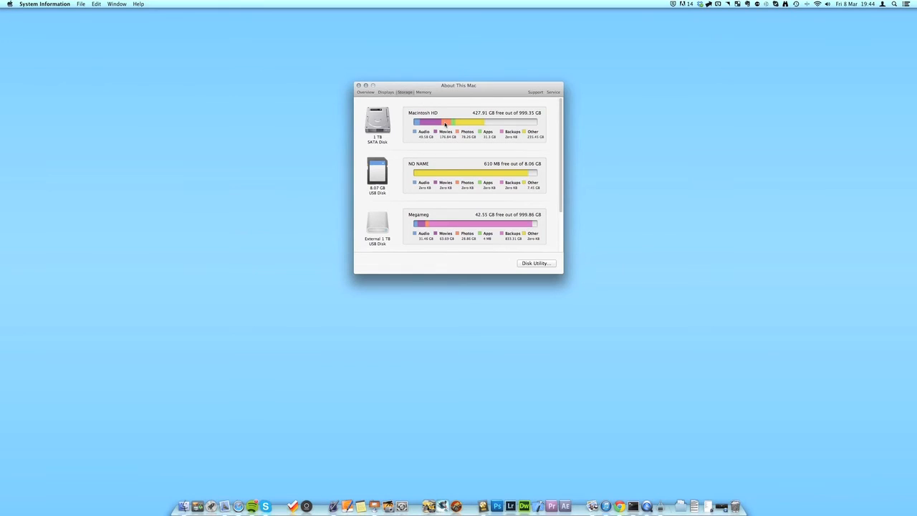
mouse_move(487, 140)
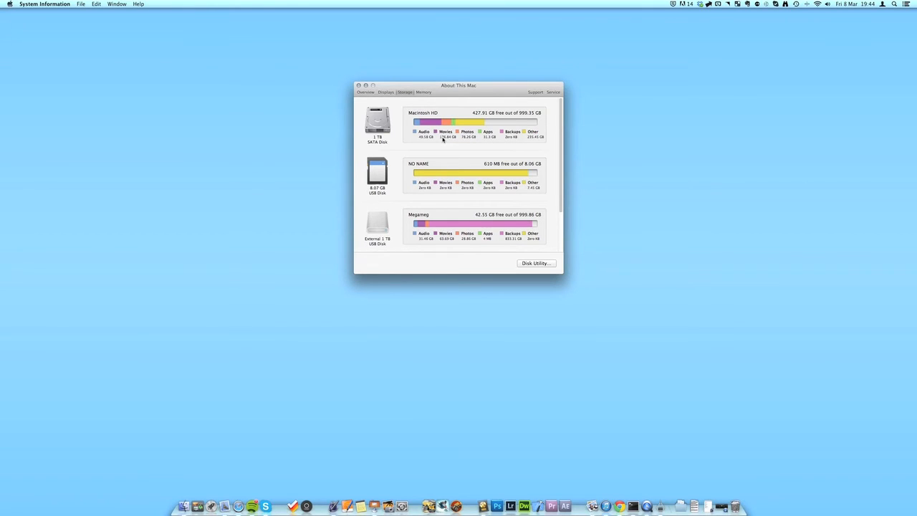
mouse_move(389, 95)
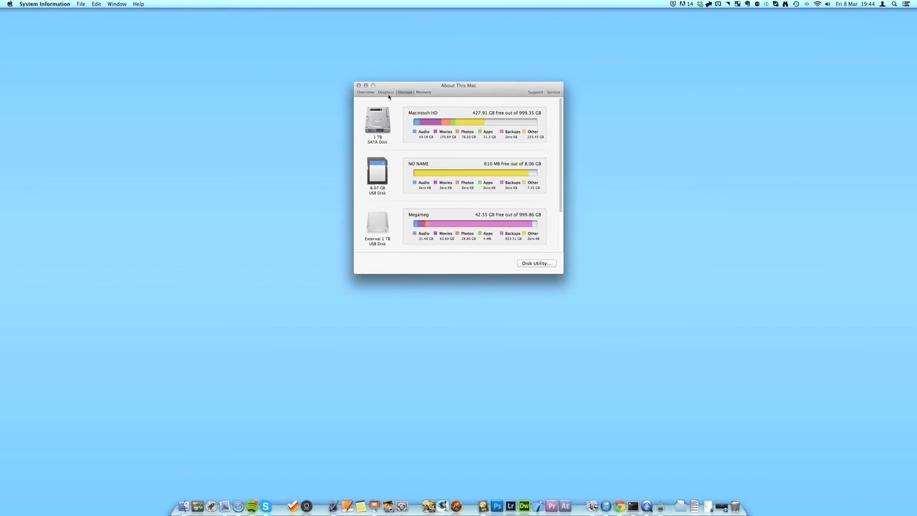
Step: Review the built-in Displays and installed Memory modules, then go back to the Overview
click(387, 92)
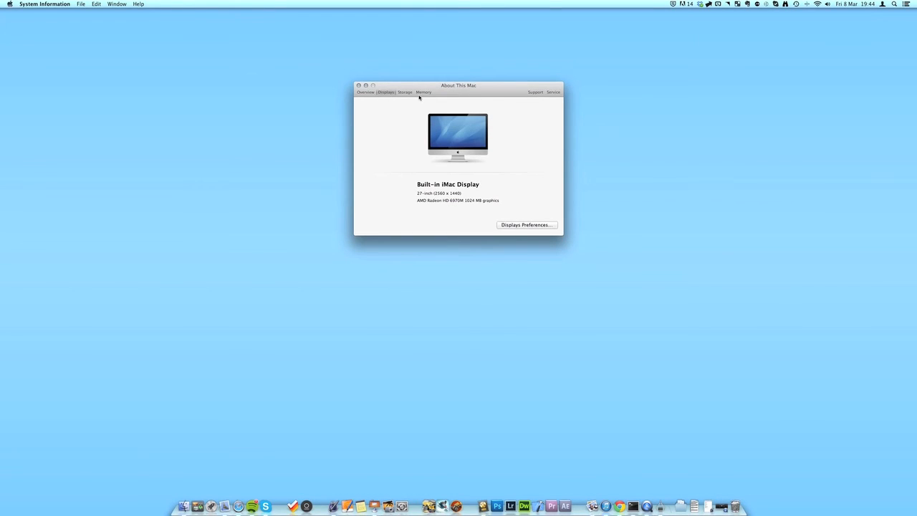
click(424, 92)
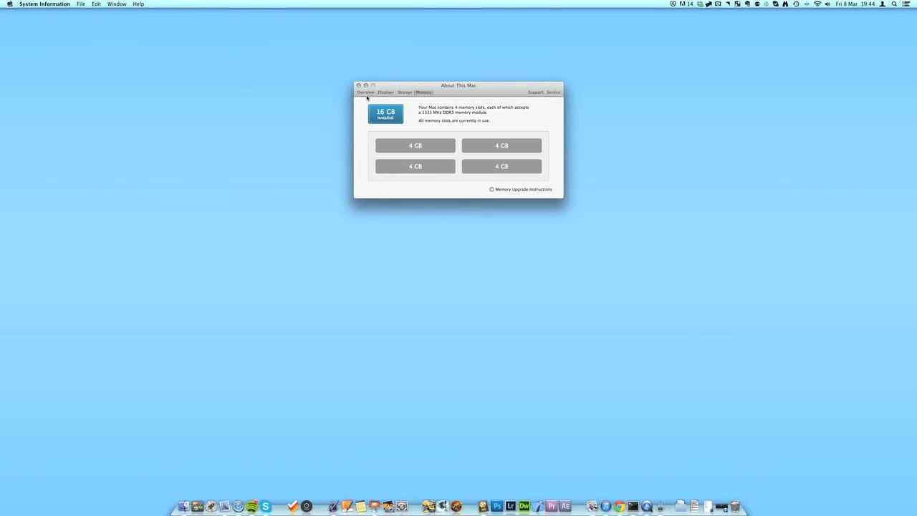
click(365, 92)
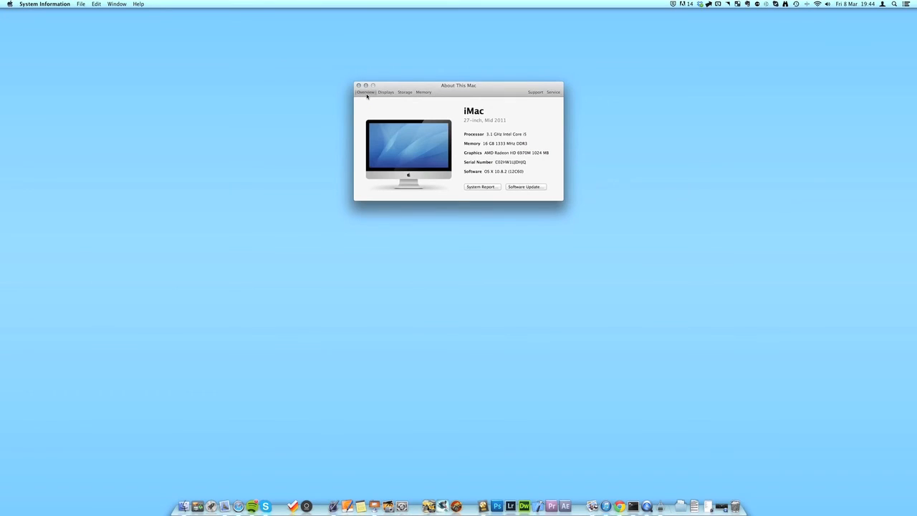